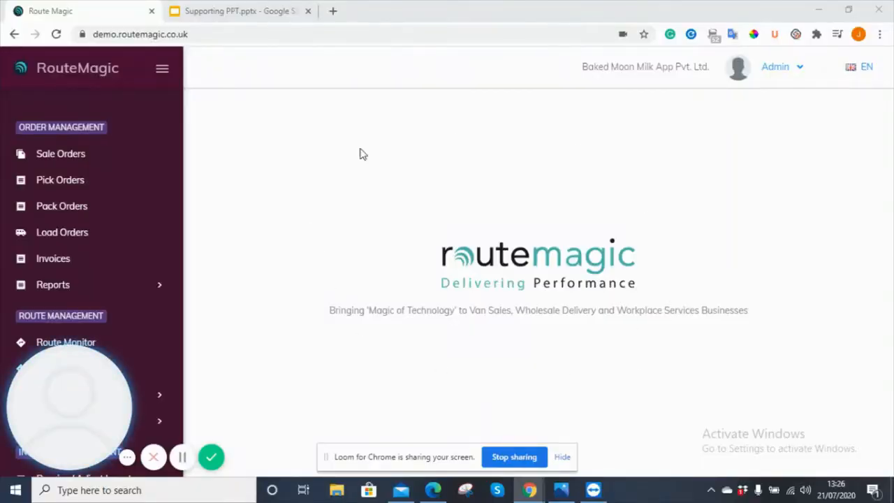
mouse_move(53, 258)
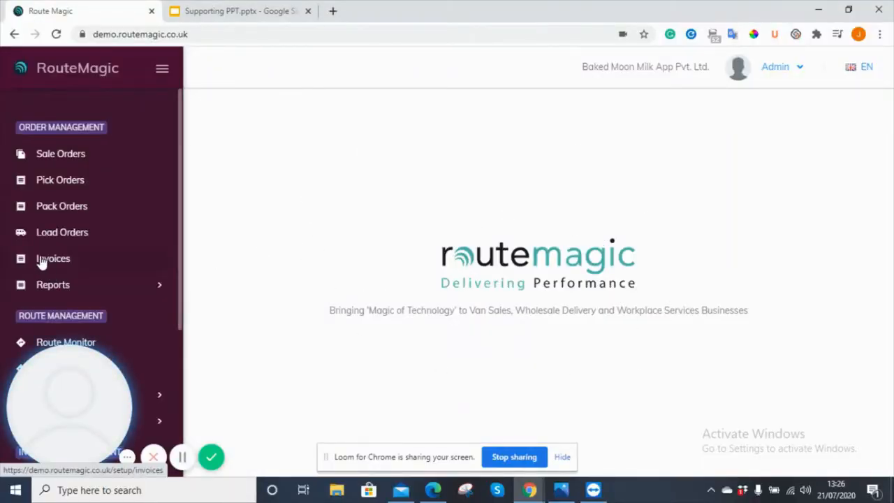
Step: Go to Invoices under Order Management in the sidebar
click(53, 258)
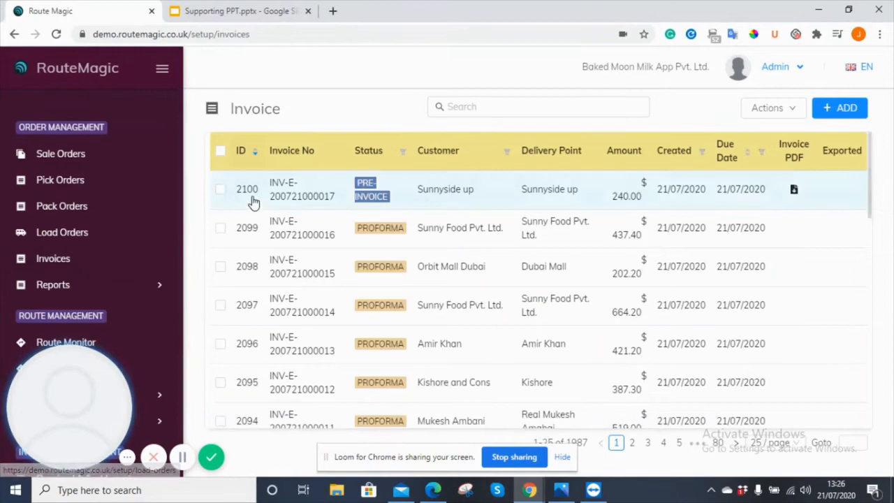
mouse_move(335, 151)
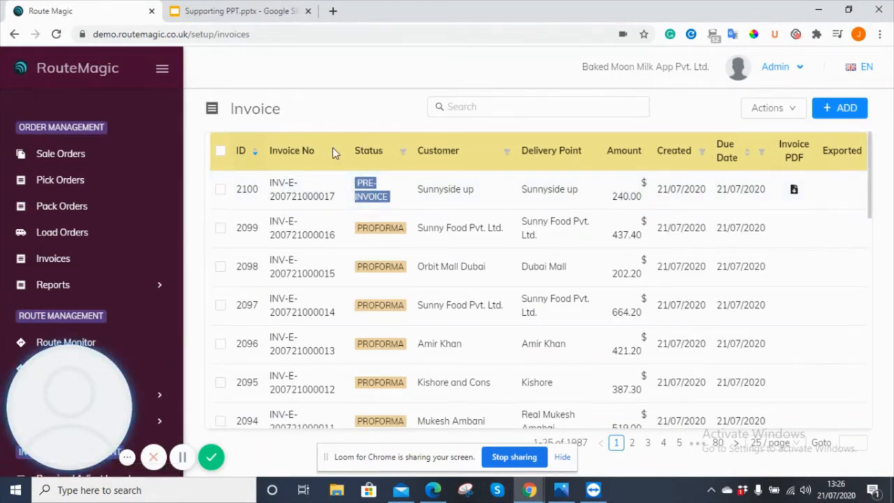
mouse_move(310, 194)
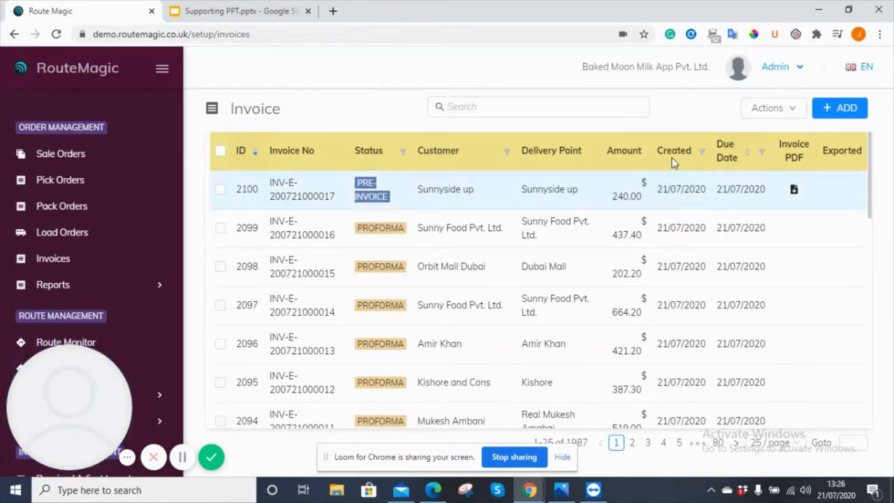
mouse_move(587, 194)
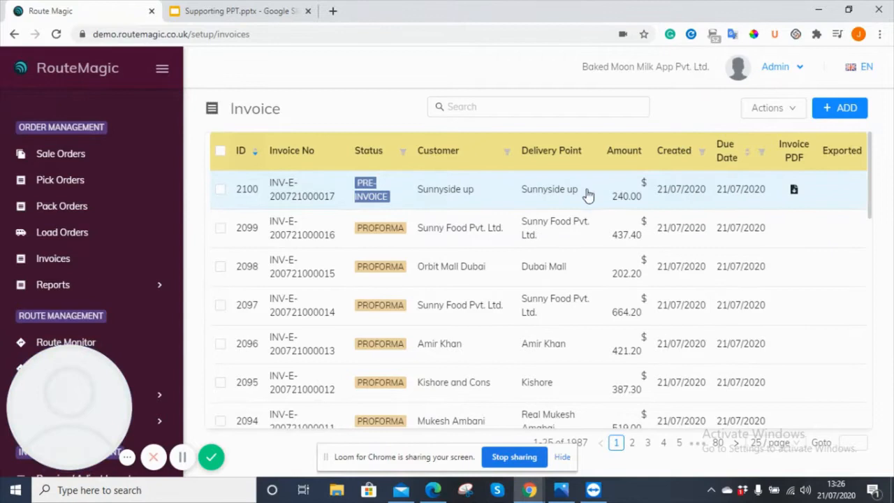
mouse_move(398, 273)
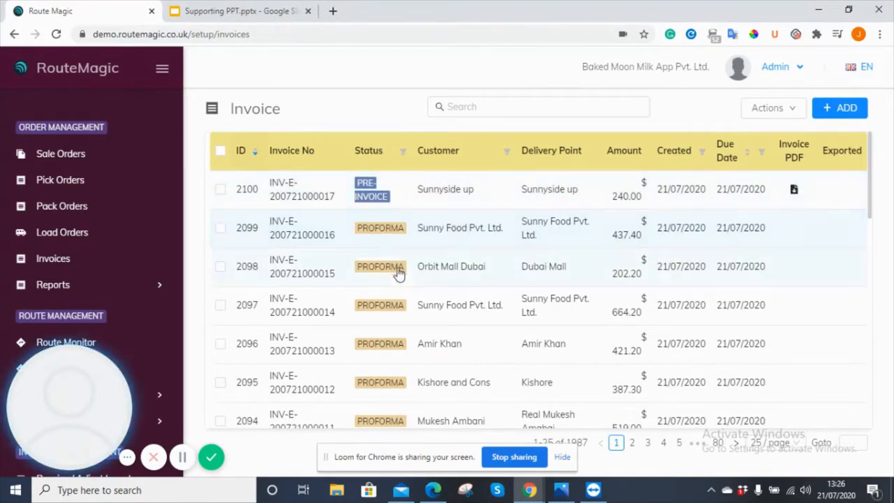
mouse_move(301, 222)
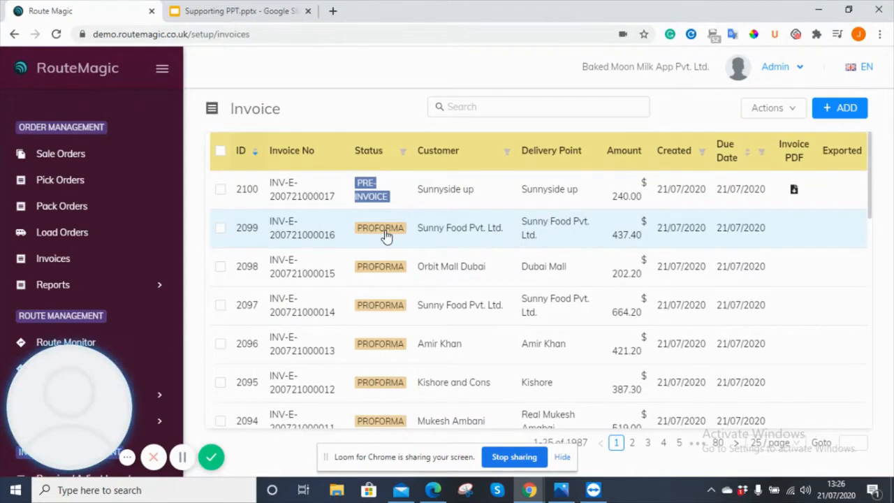
click(60, 152)
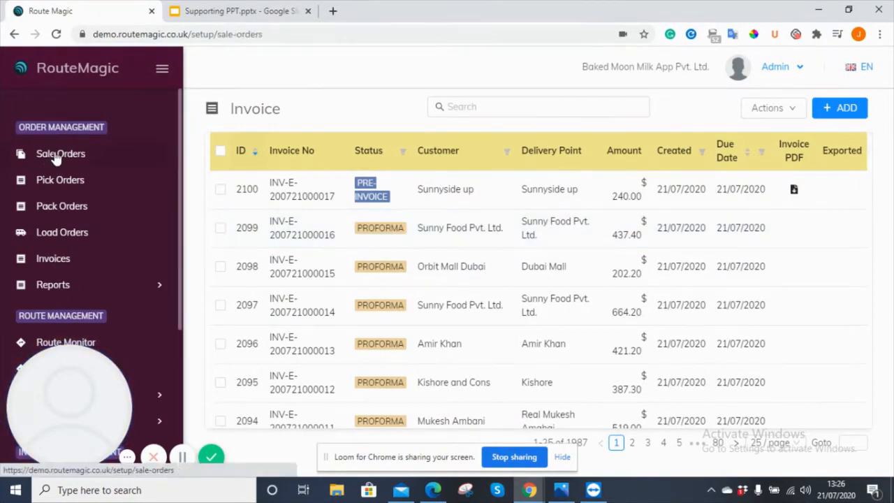
click(60, 152)
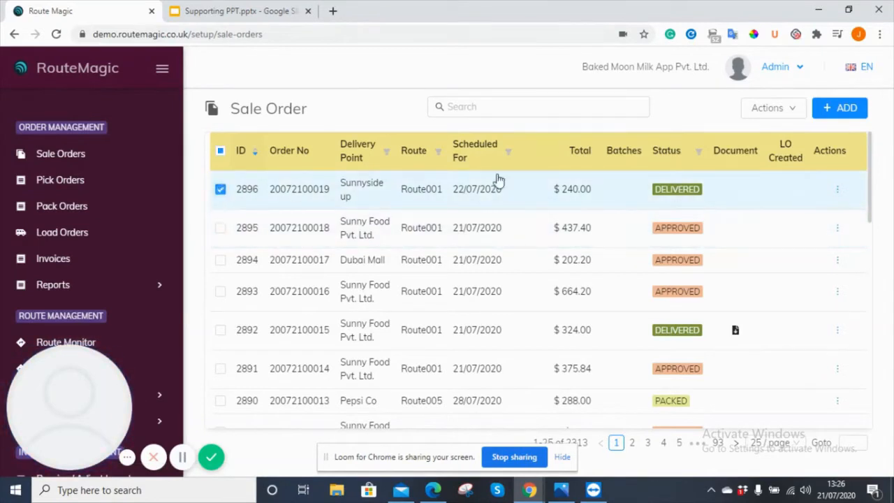
click(772, 108)
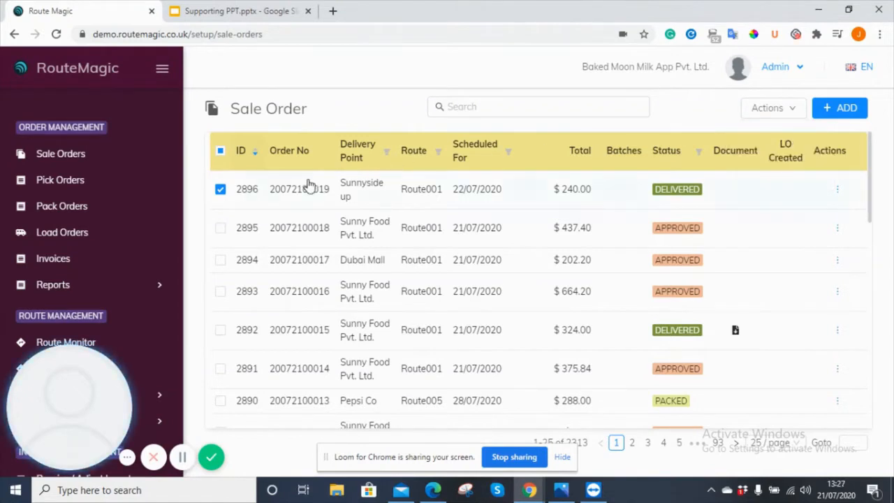
click(221, 189)
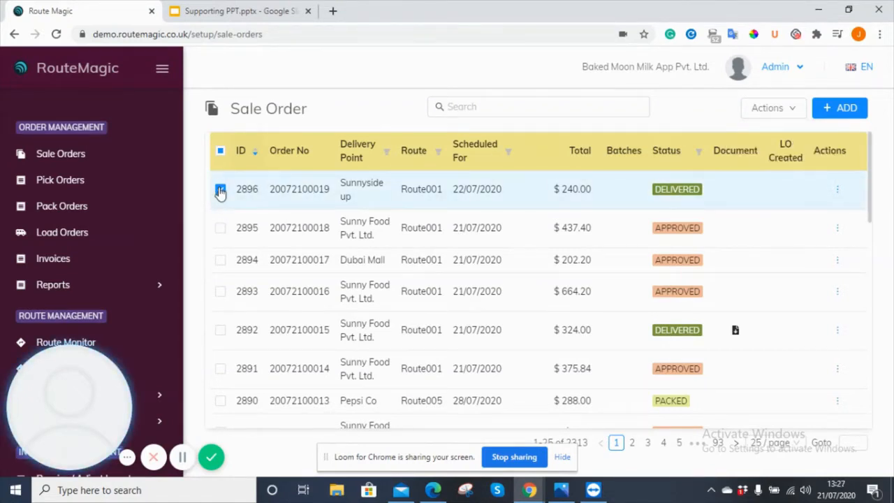
click(53, 259)
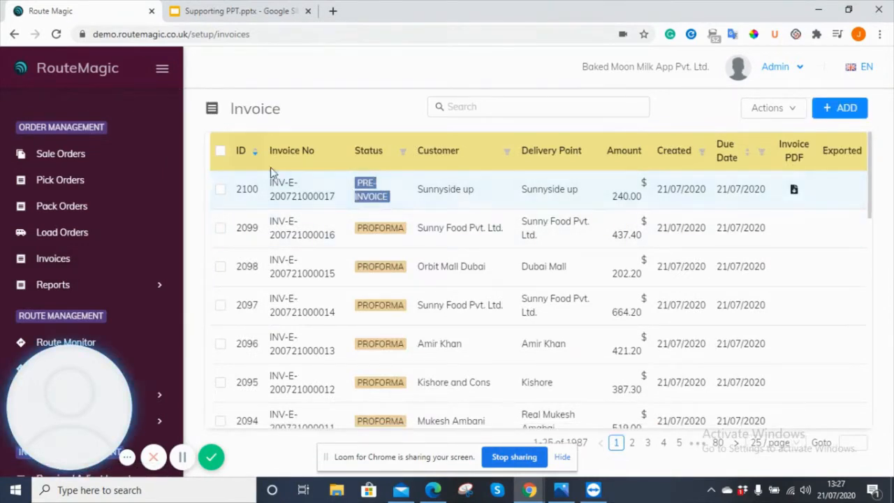
mouse_move(60, 153)
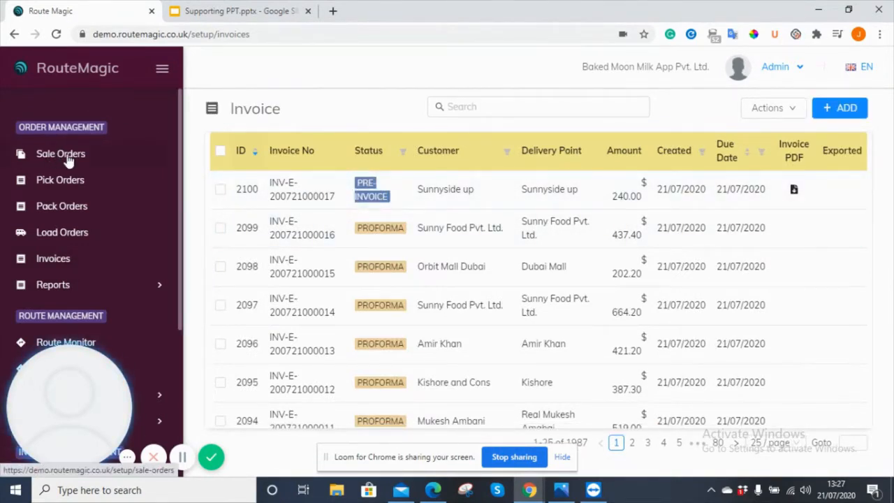
Step: Mark invoice 2100 for Sunnyside up as Ready to Invoice via Actions
click(221, 190)
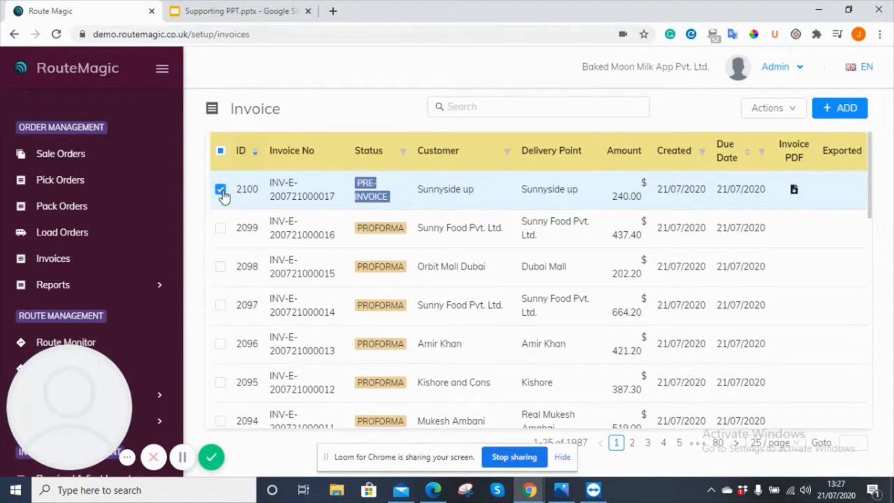
click(773, 108)
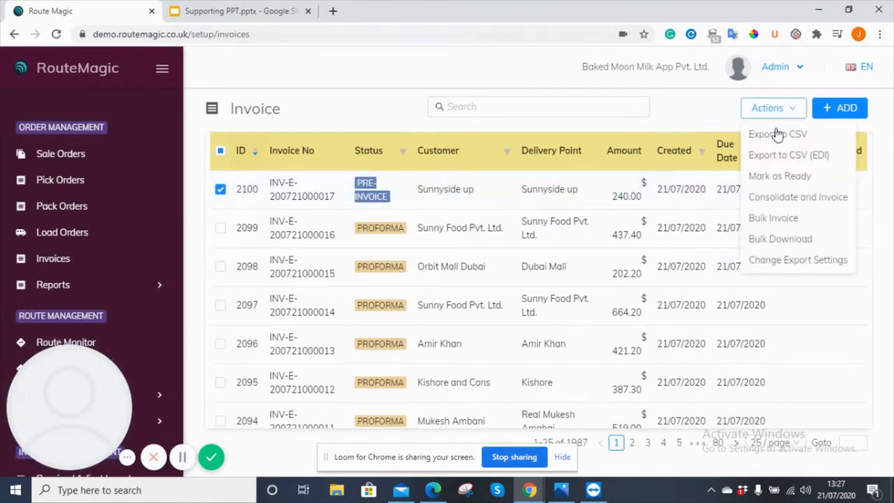
click(780, 176)
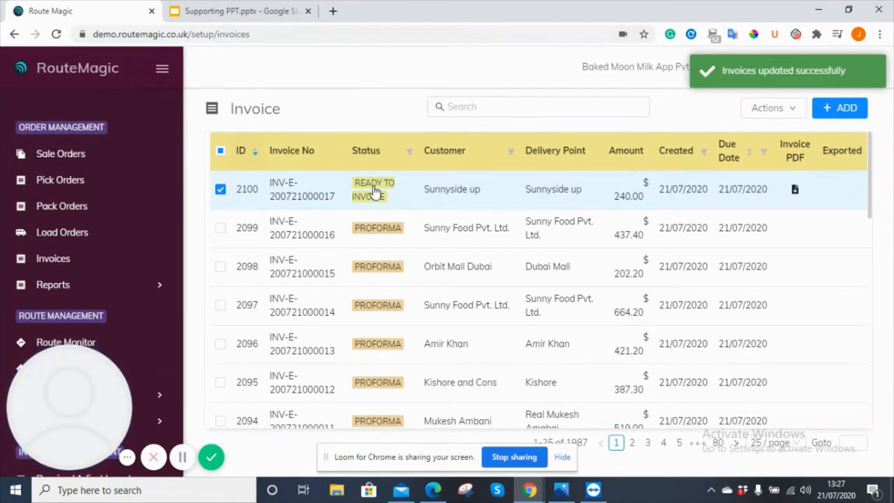
mouse_move(795, 190)
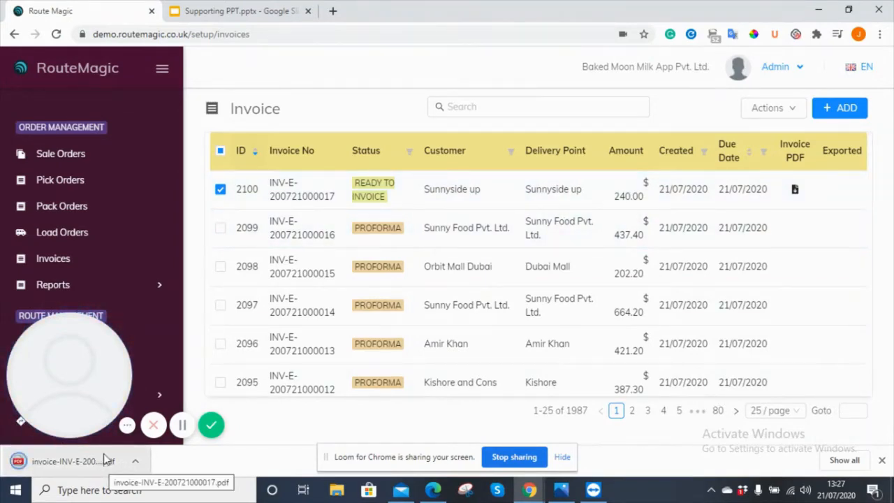
click(67, 461)
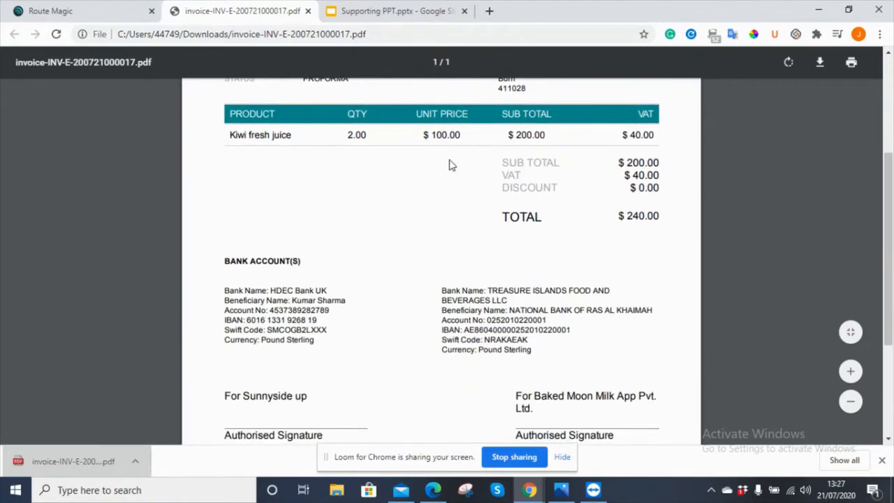
scroll(down, 3)
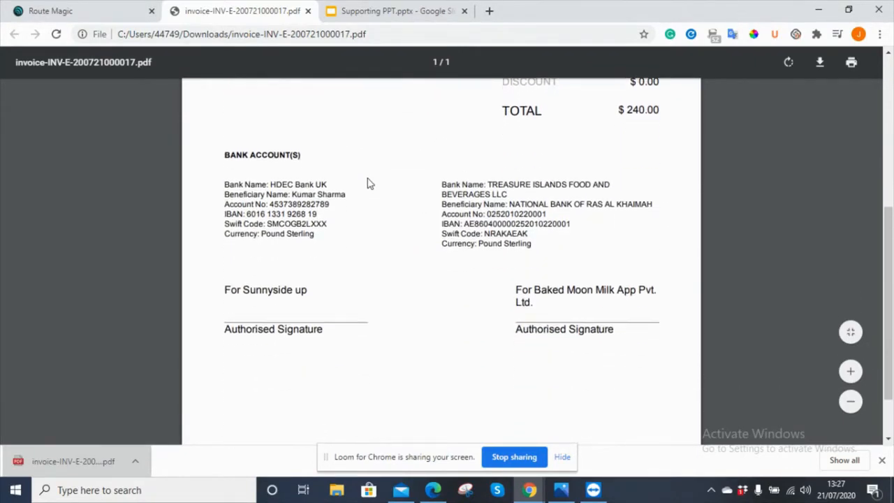
click(314, 12)
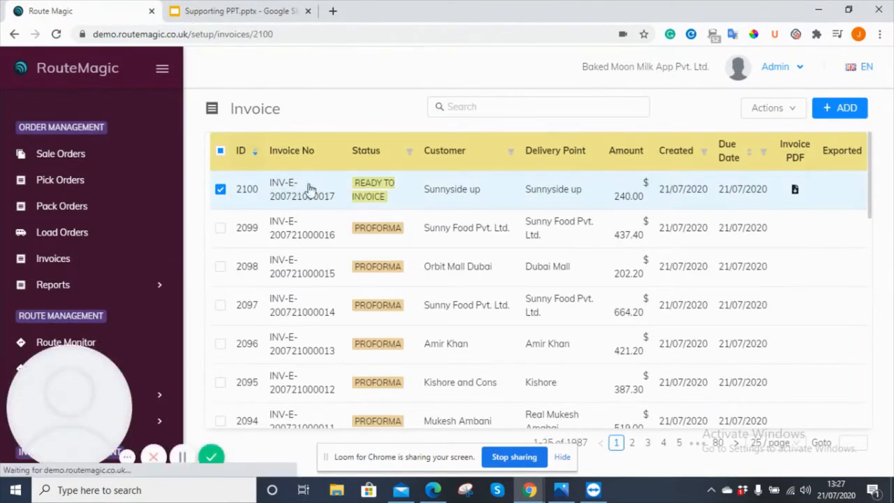
click(303, 188)
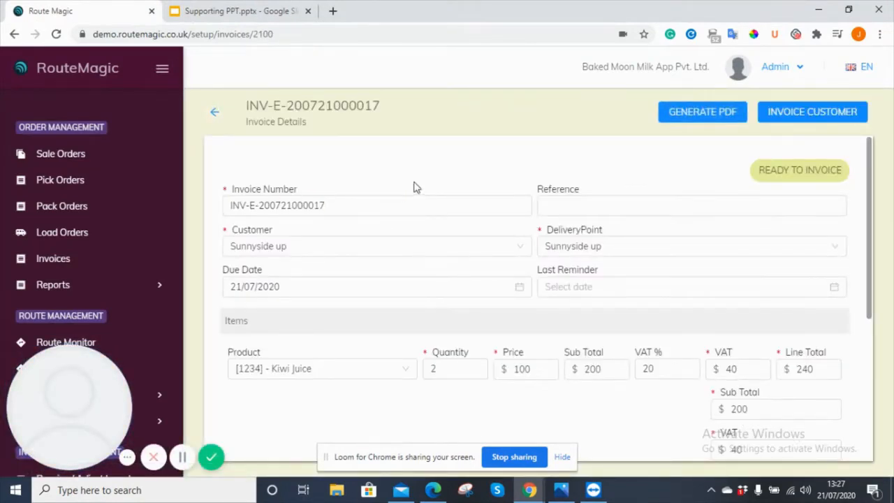
scroll(down, 3)
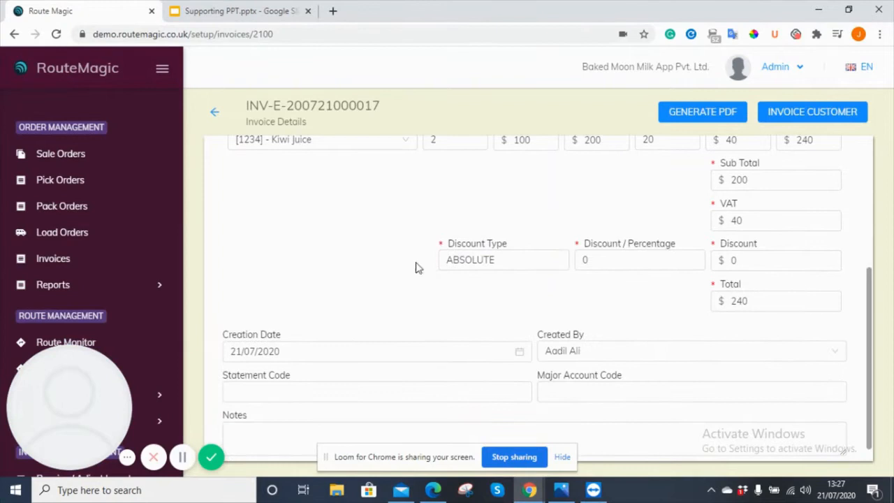
scroll(up, 3)
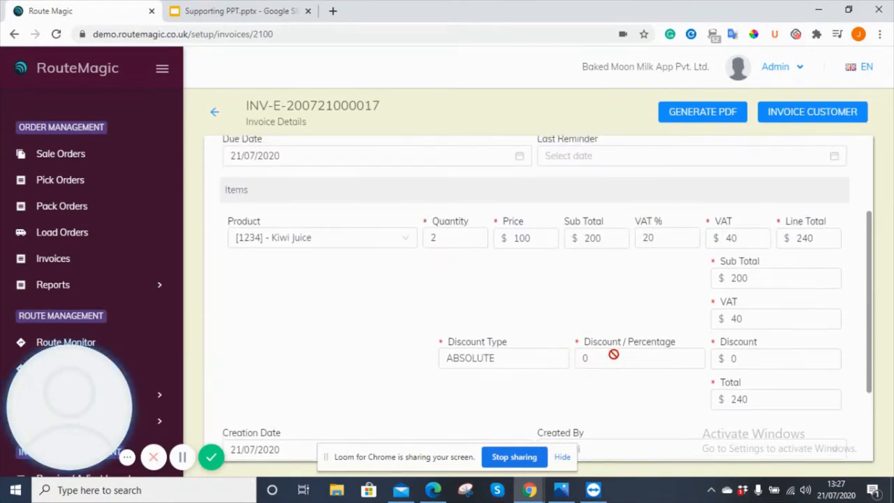
scroll(down, 3)
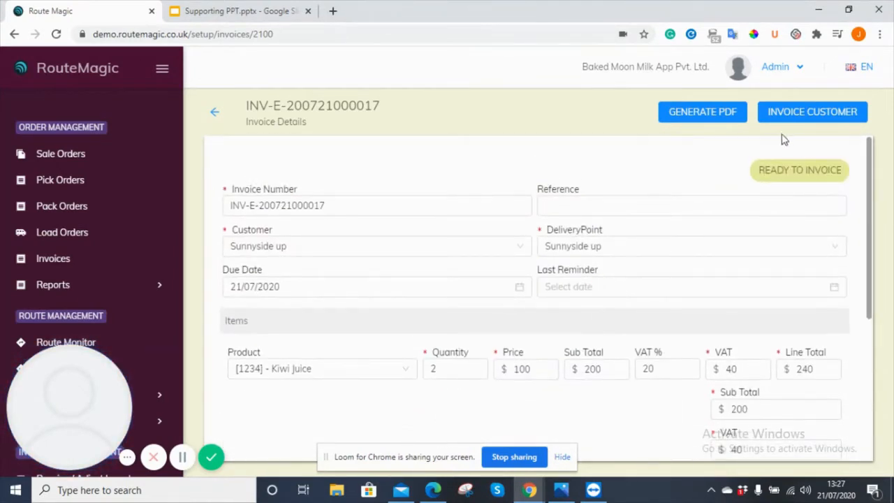
mouse_move(809, 114)
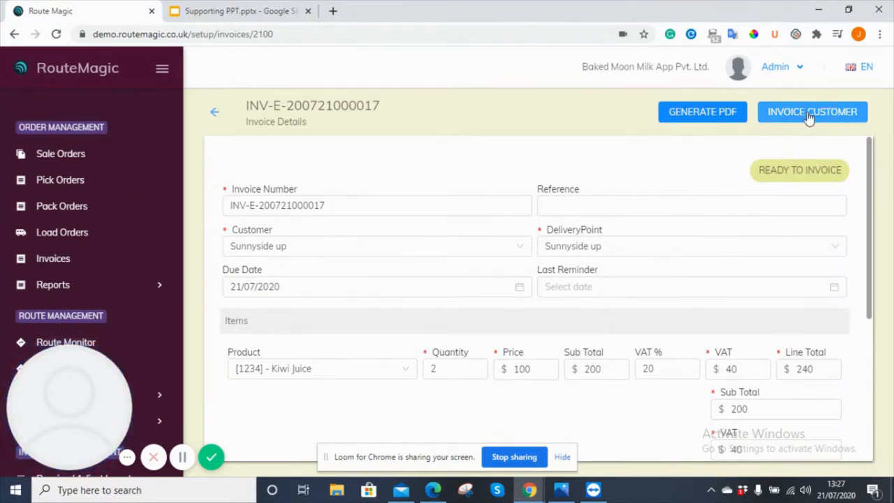
Step: Invoice the customer for invoice 2100 so it shows as Invoiced in the list
click(215, 112)
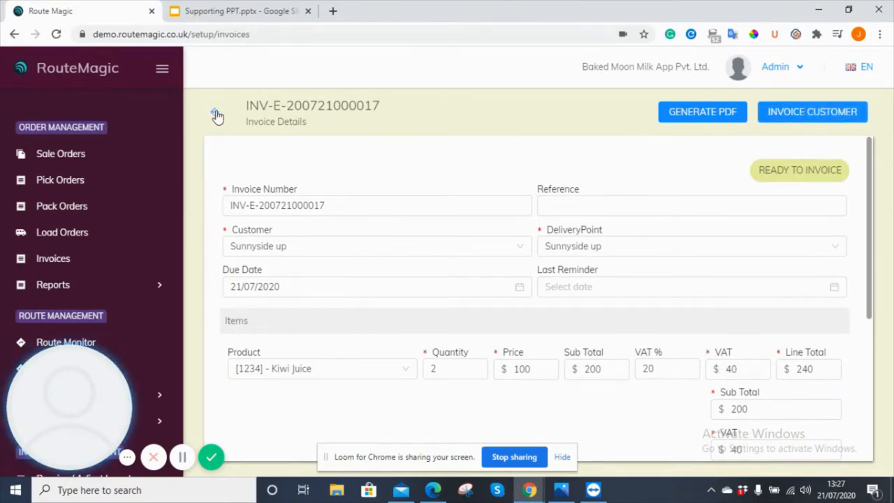
click(812, 111)
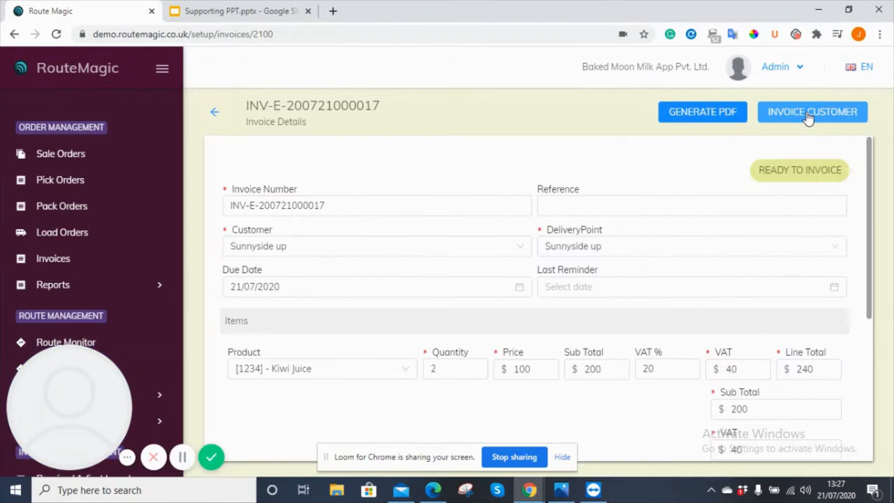
click(811, 112)
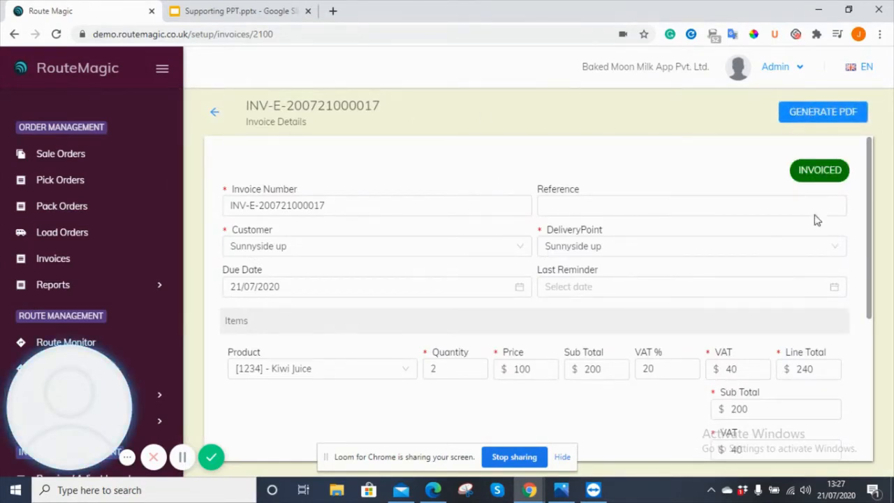
click(215, 112)
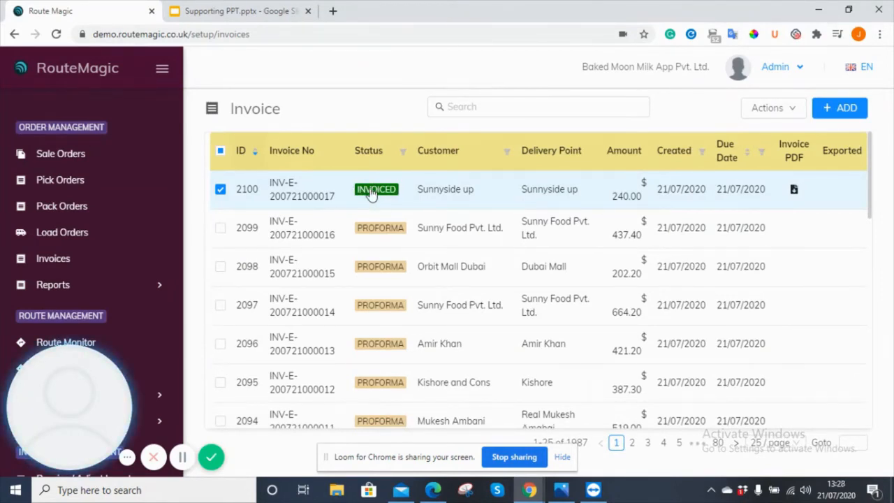
mouse_move(362, 193)
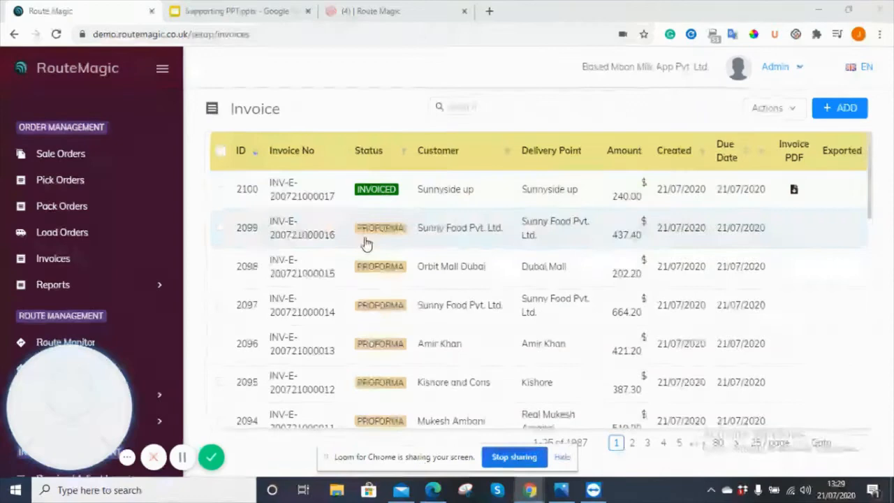
scroll(down, 3)
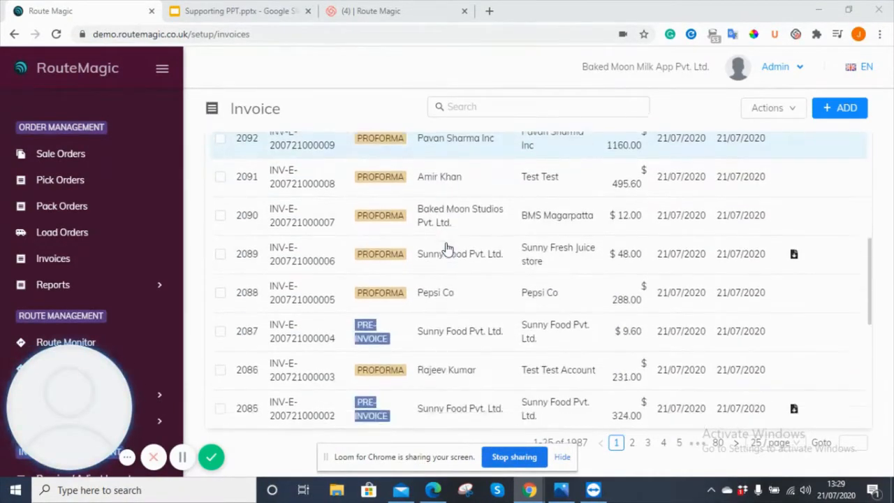
scroll(down, 3)
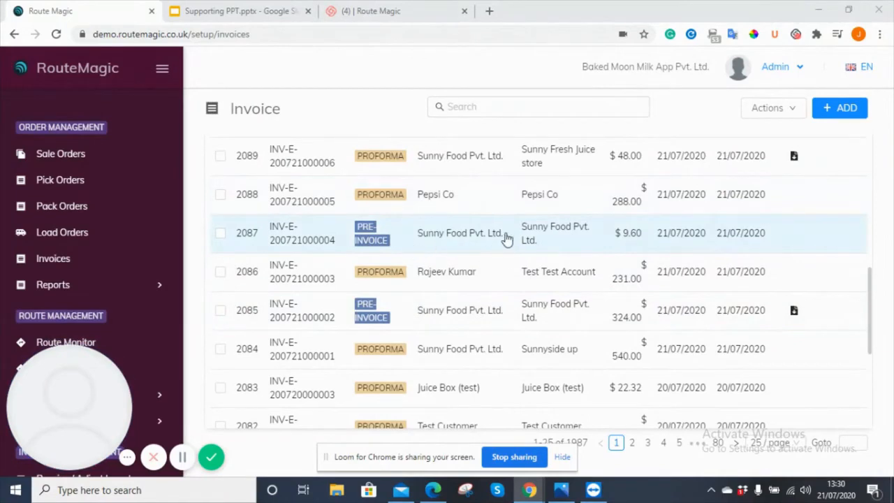
mouse_move(439, 282)
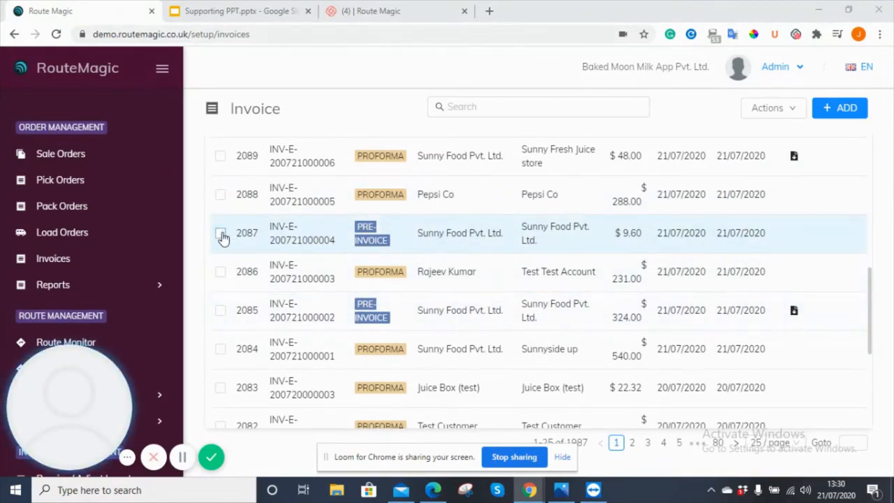
Step: Mark invoices 2087 and 2085 ready, then consolidate them into invoice 2101 at $333.60
click(773, 107)
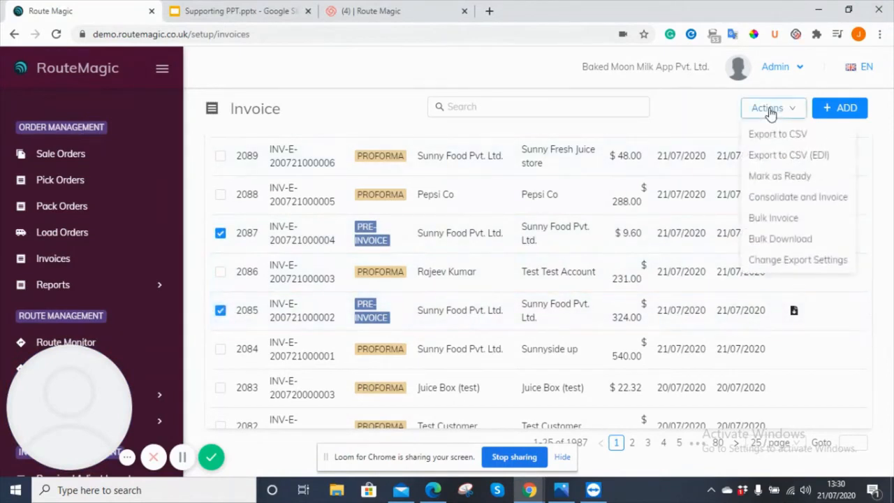
click(780, 176)
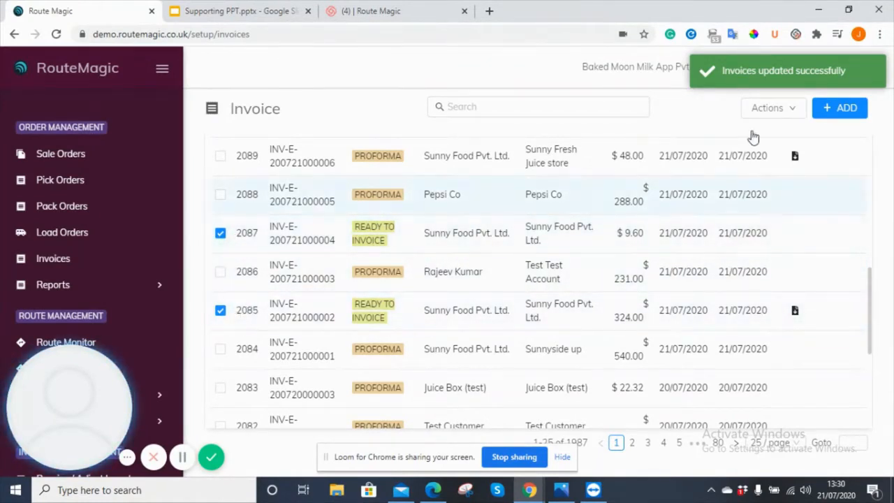
click(771, 108)
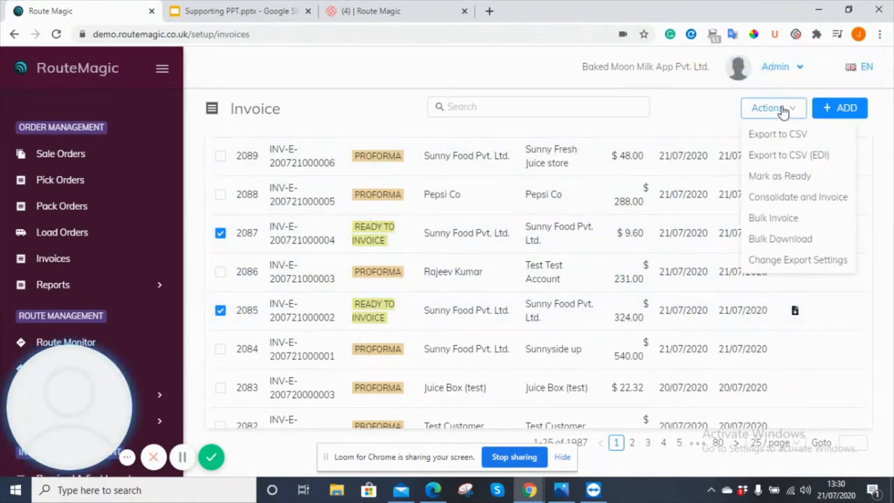
mouse_move(799, 195)
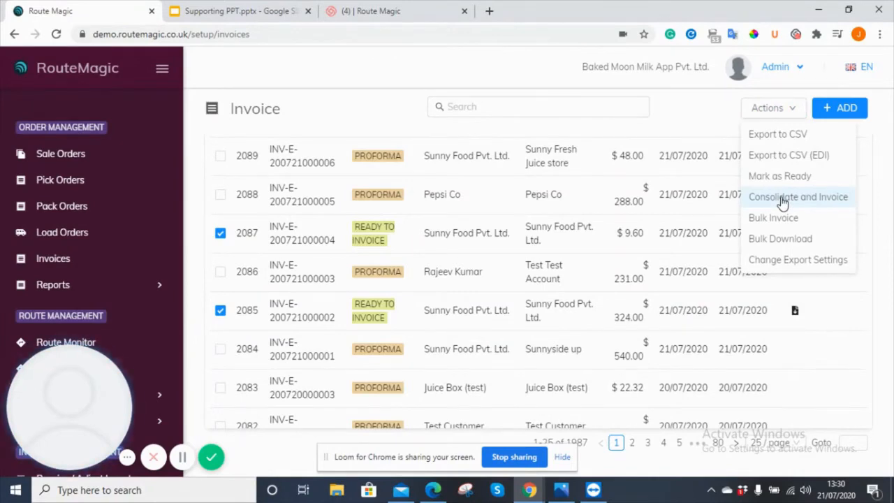
click(798, 195)
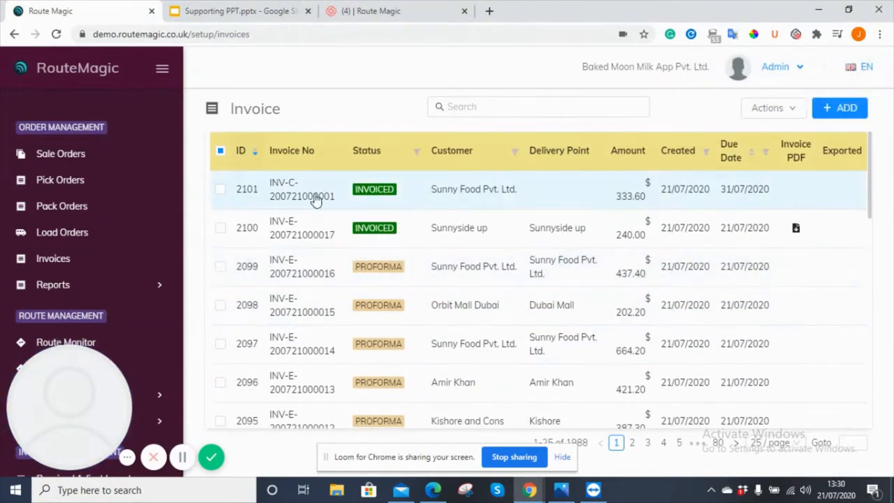
mouse_move(310, 198)
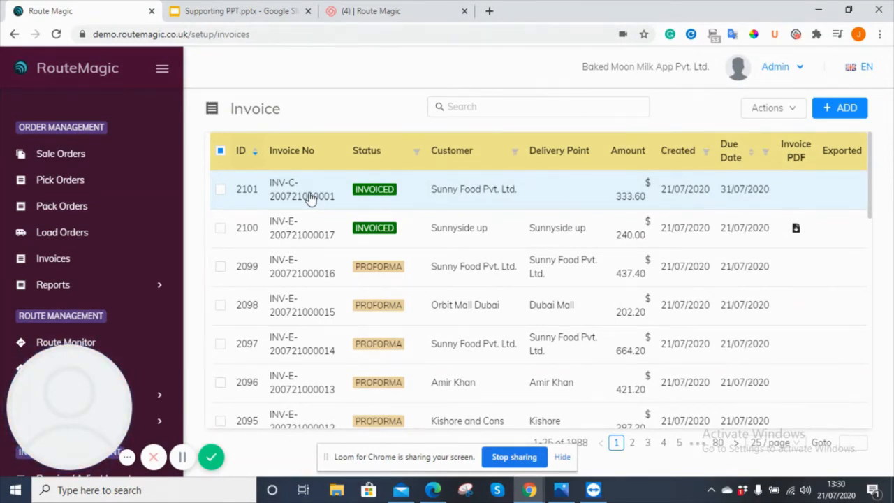
mouse_move(640, 173)
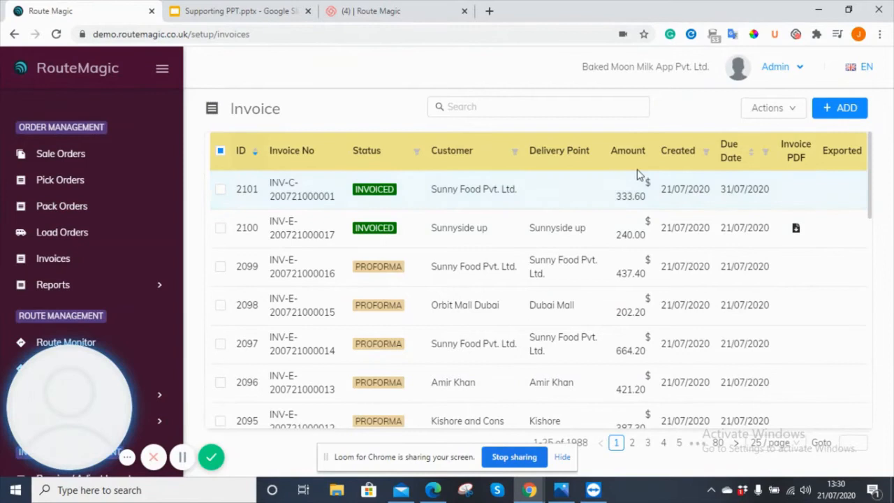
mouse_move(641, 201)
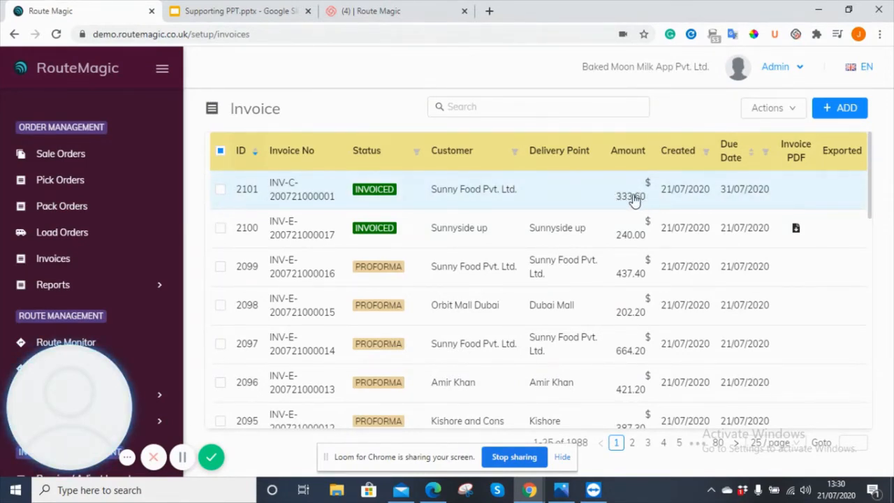
mouse_move(682, 193)
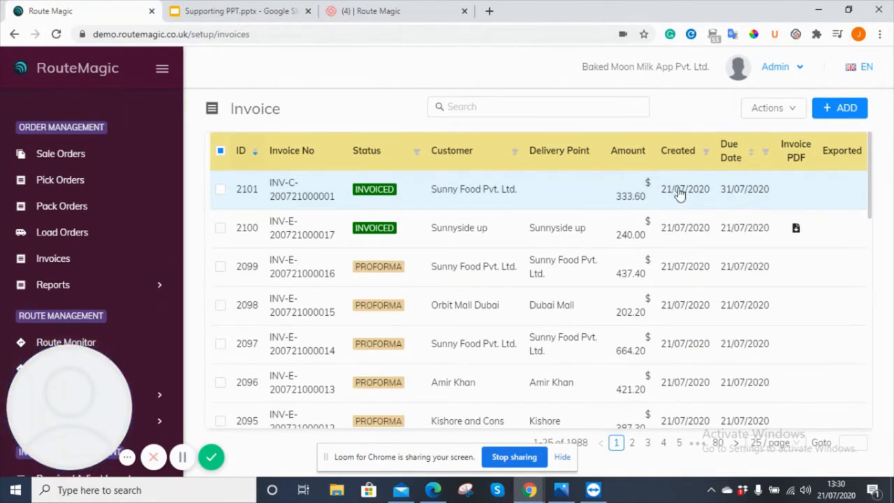
mouse_move(724, 188)
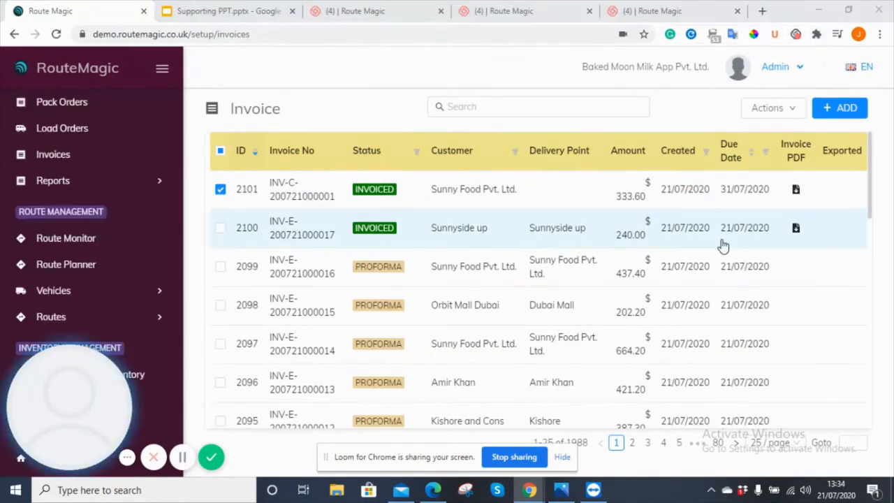
mouse_move(450, 235)
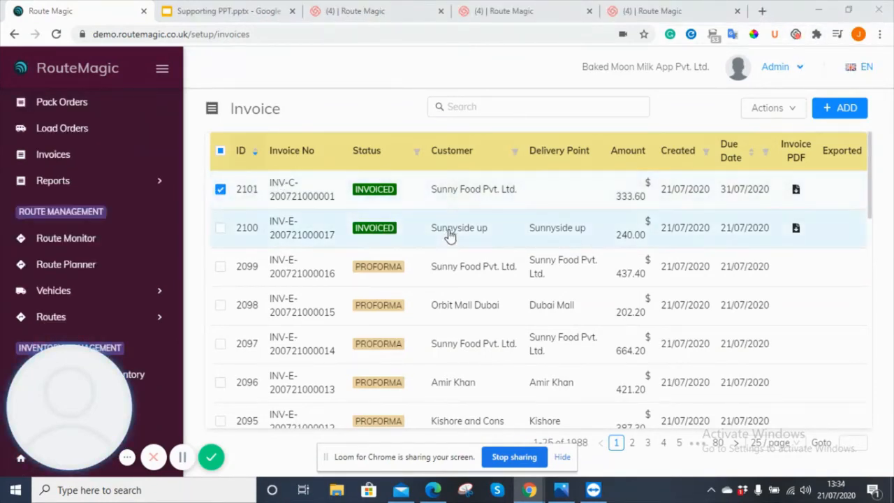
Step: With consolidated invoice 2101 ticked, bring up the bulk Actions list for export
scroll(down, 3)
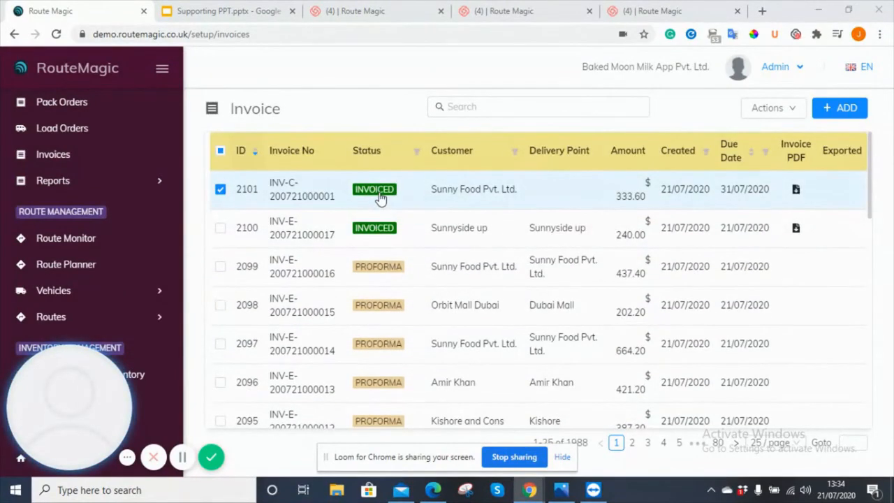
mouse_move(378, 229)
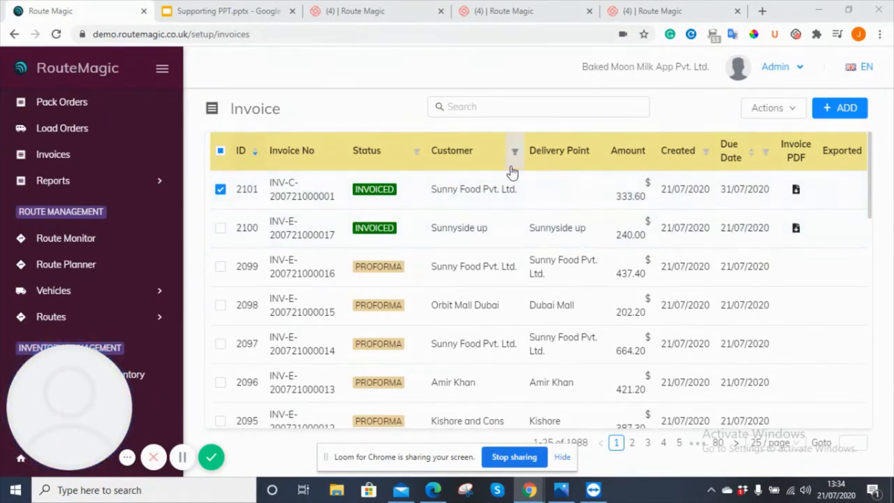
click(772, 108)
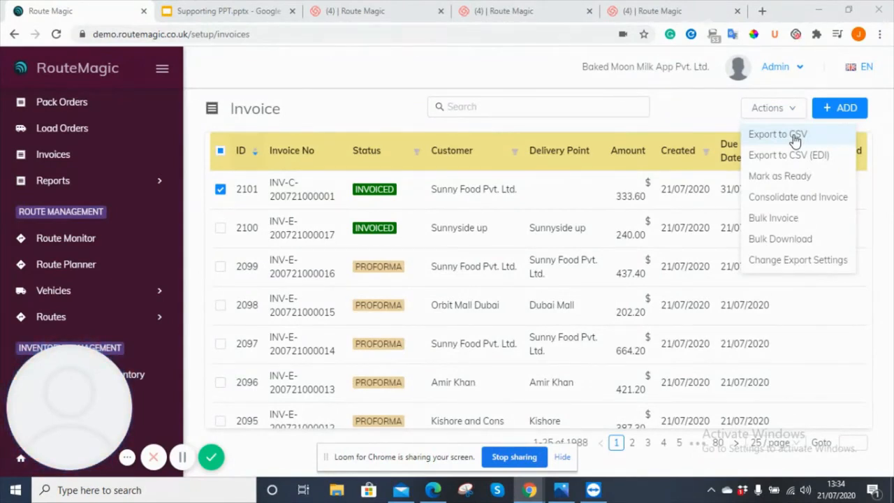
mouse_move(796, 176)
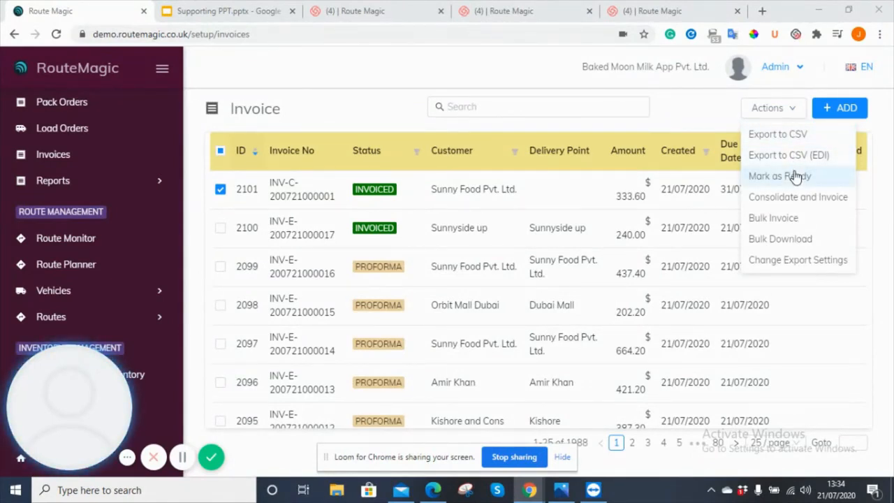
mouse_move(788, 218)
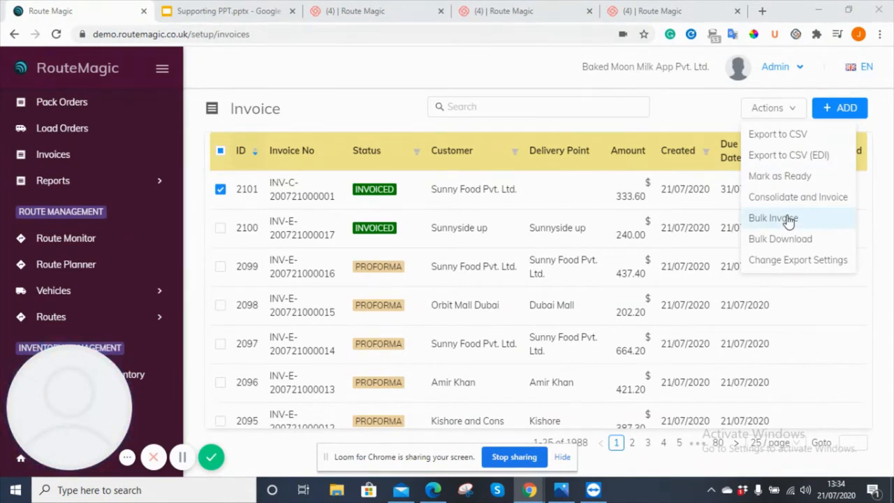
mouse_move(799, 237)
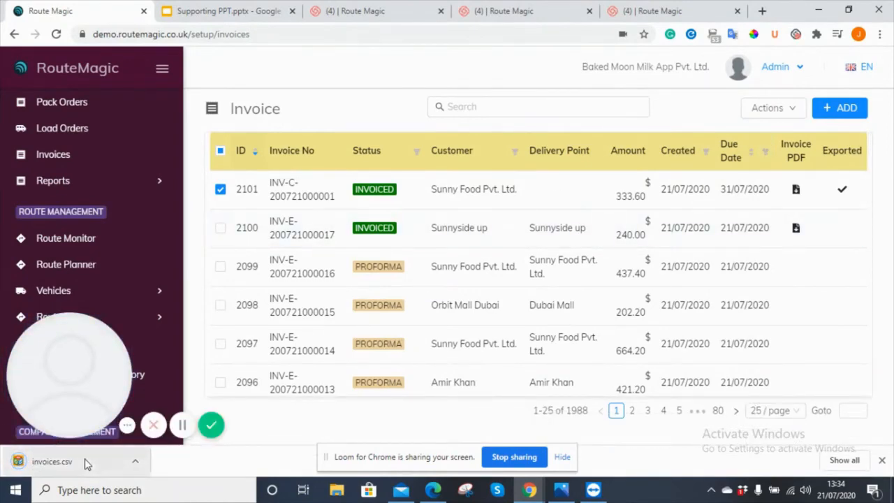
mouse_move(73, 461)
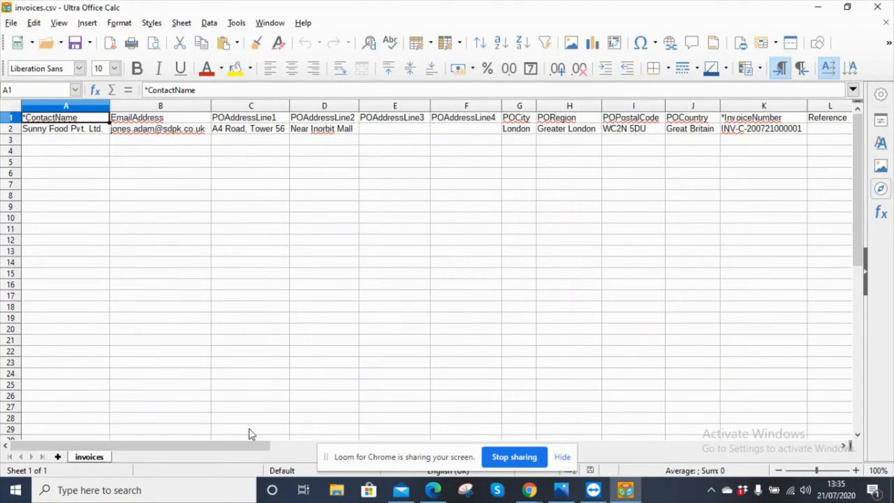
mouse_move(756, 195)
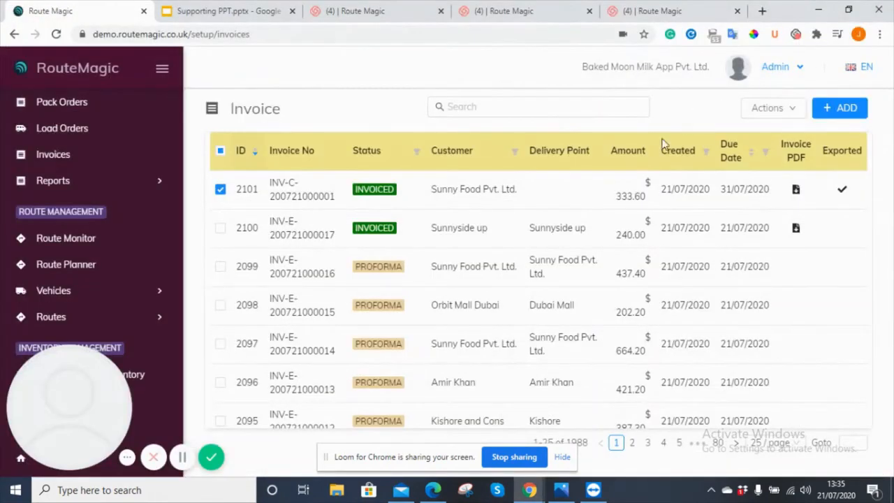
mouse_move(790, 123)
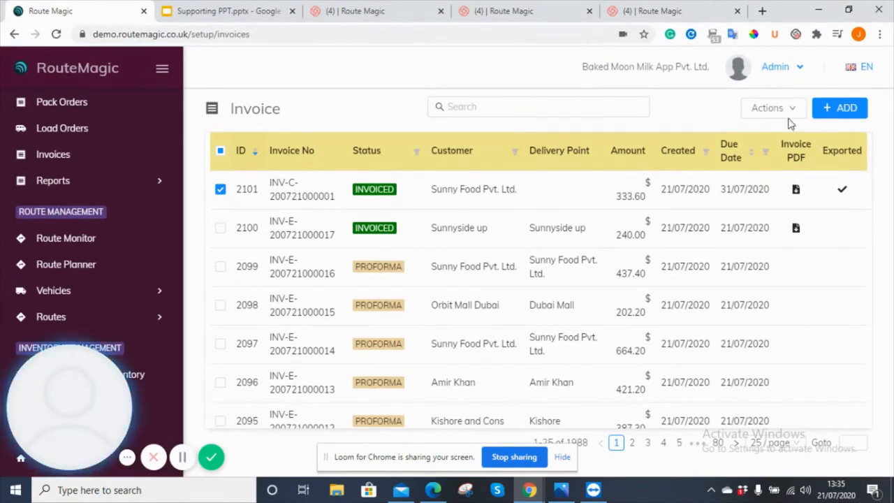
Step: Bring up the Change Export Settings dialog from the Actions list
click(797, 260)
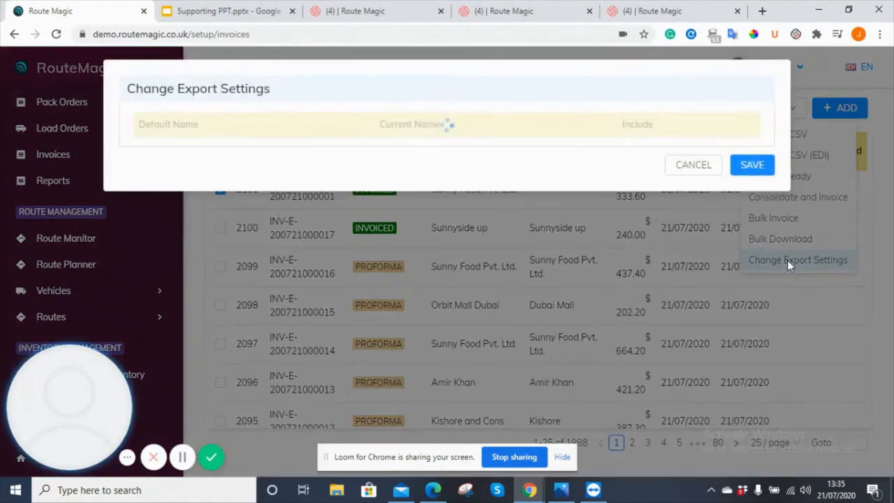
click(798, 260)
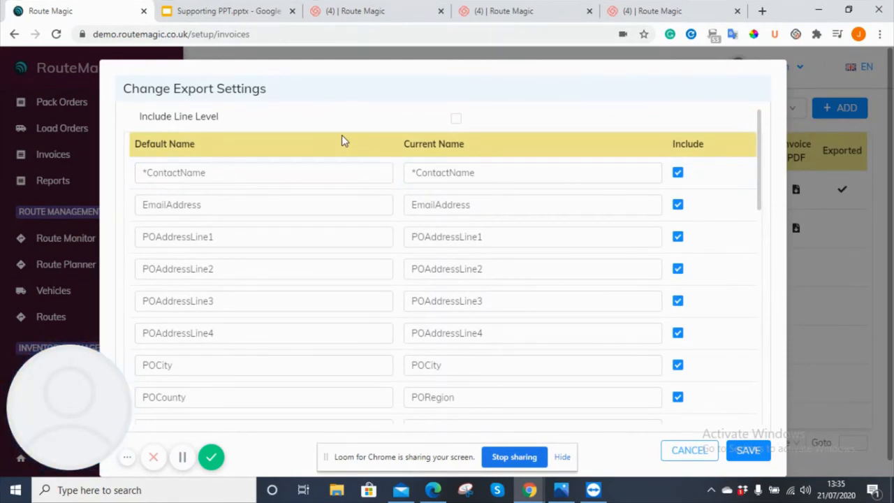
mouse_move(301, 183)
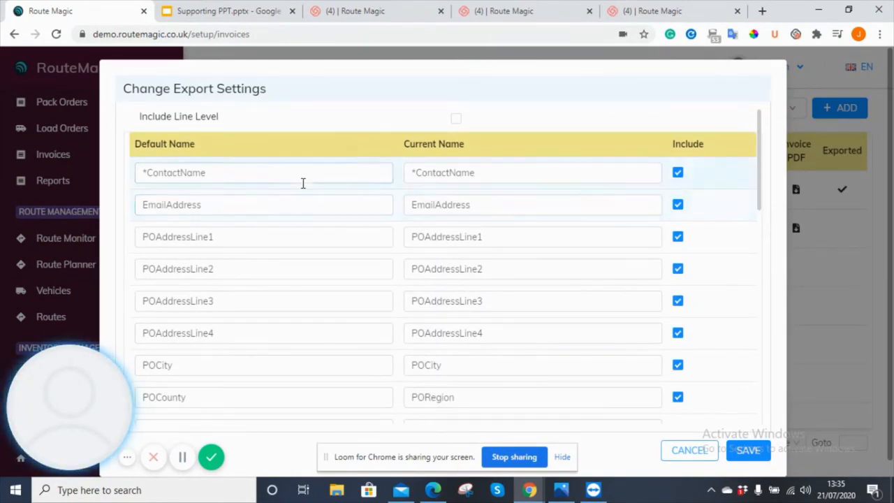
click(263, 173)
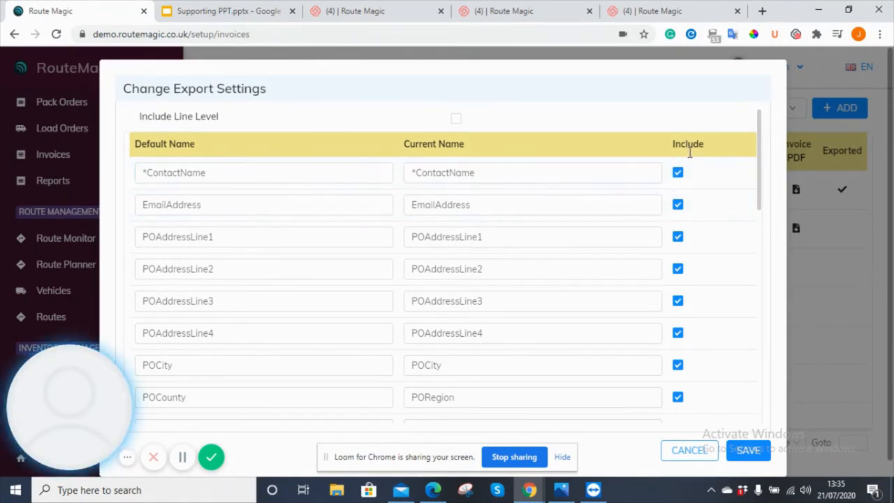
mouse_move(464, 226)
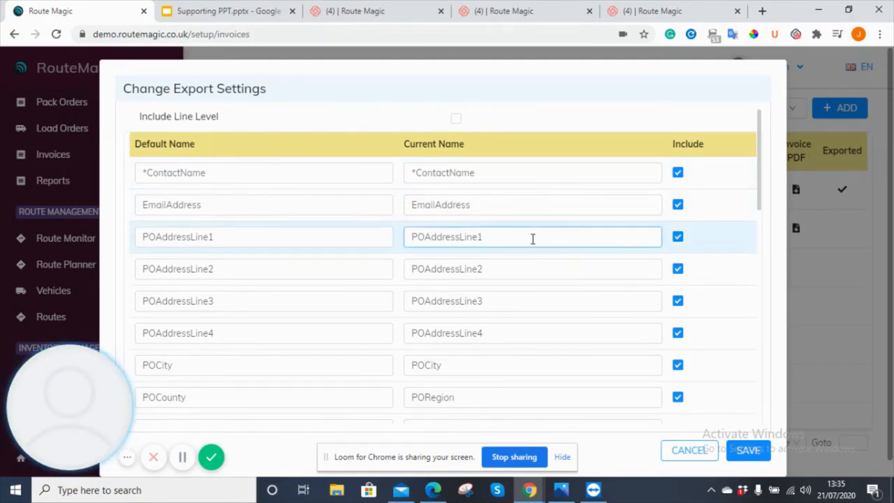
Step: Look through the Default Name, Current Name and Include columns for each export field
scroll(down, 3)
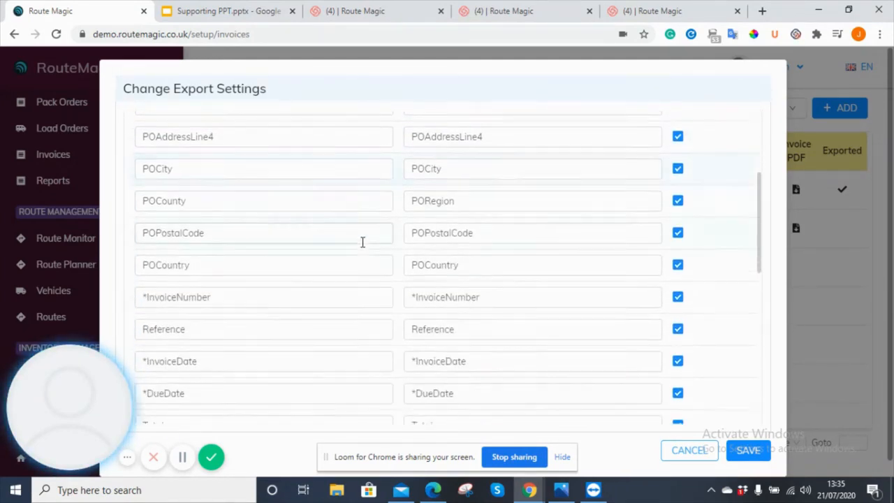
scroll(down, 3)
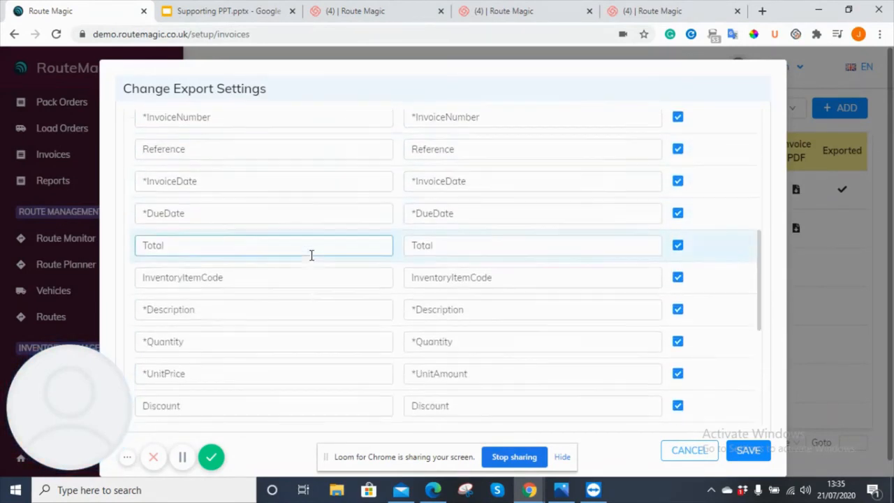
scroll(down, 3)
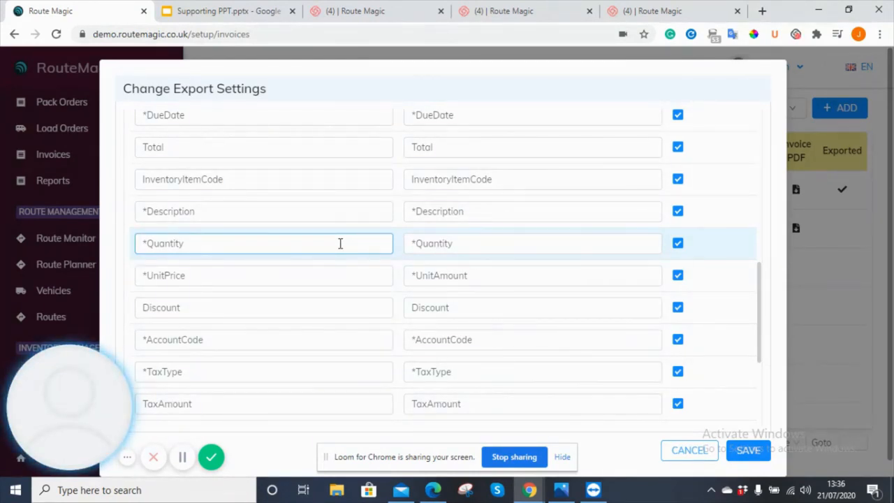
scroll(down, 3)
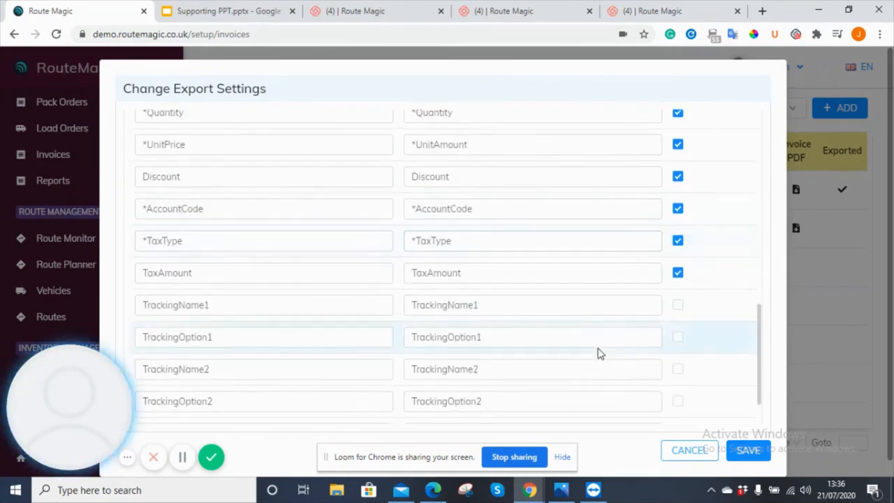
scroll(down, 3)
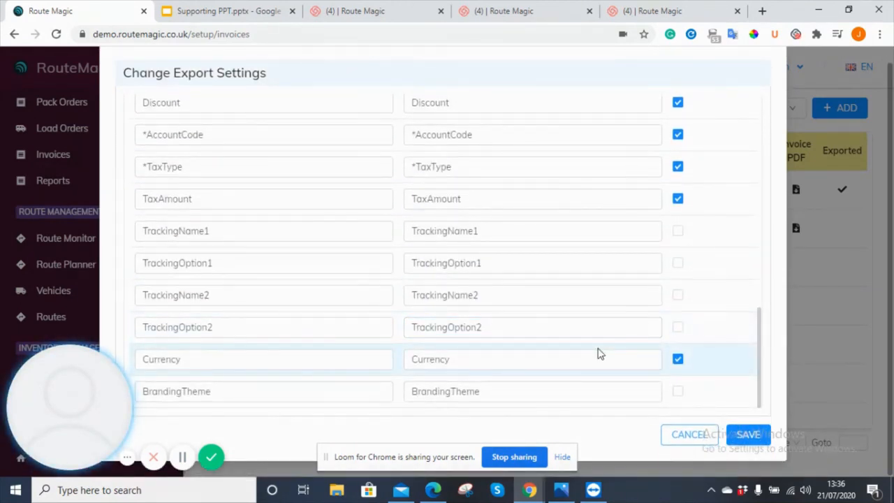
mouse_move(658, 349)
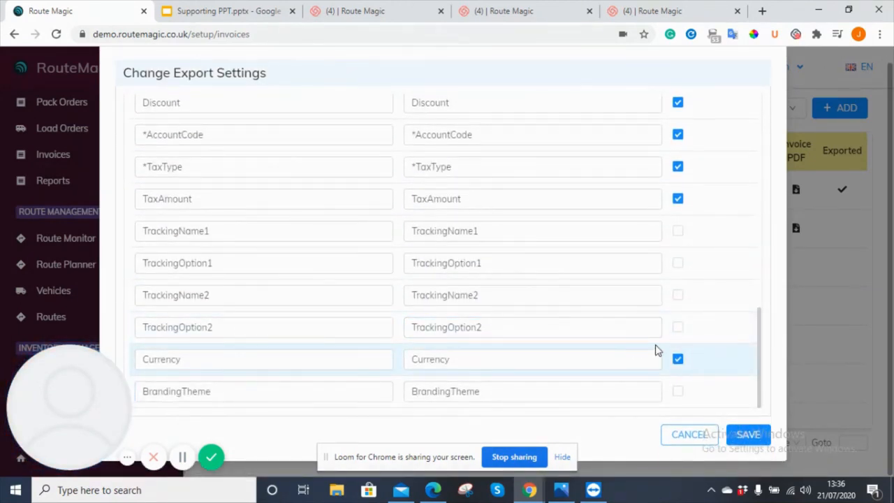